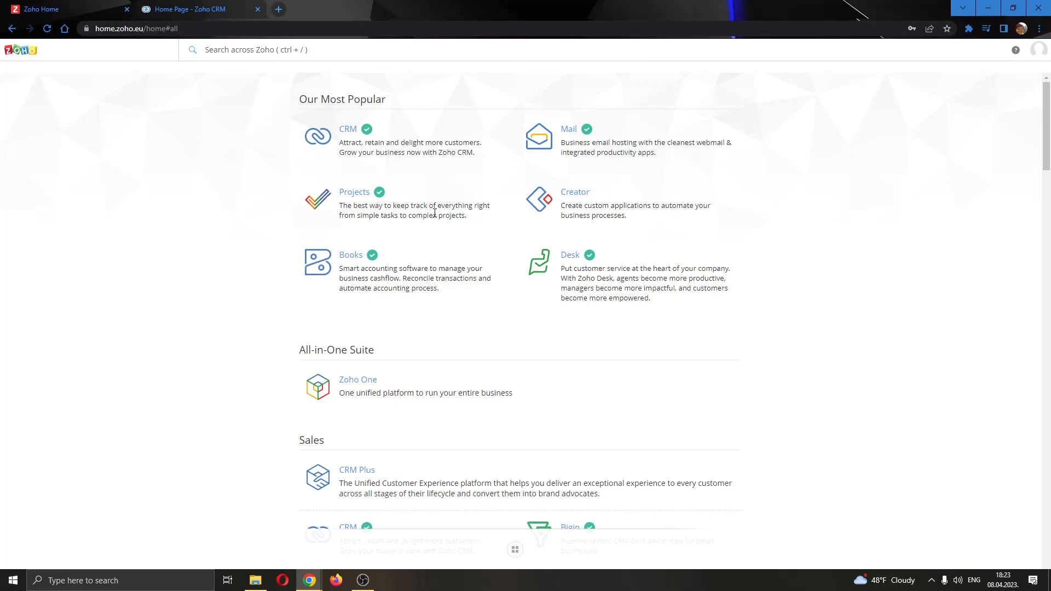
mouse_move(141, 115)
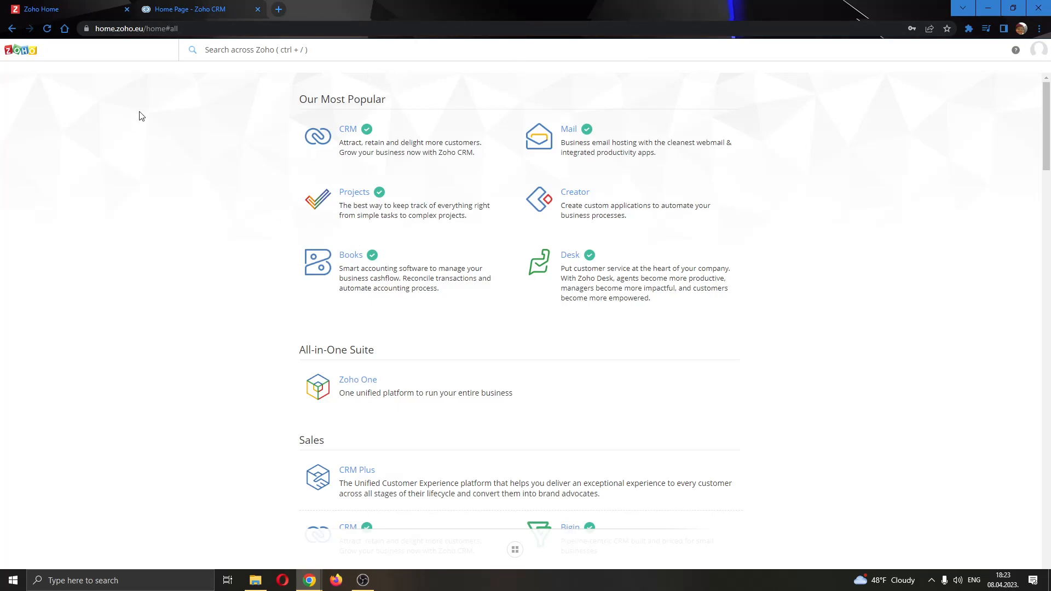
mouse_move(565, 141)
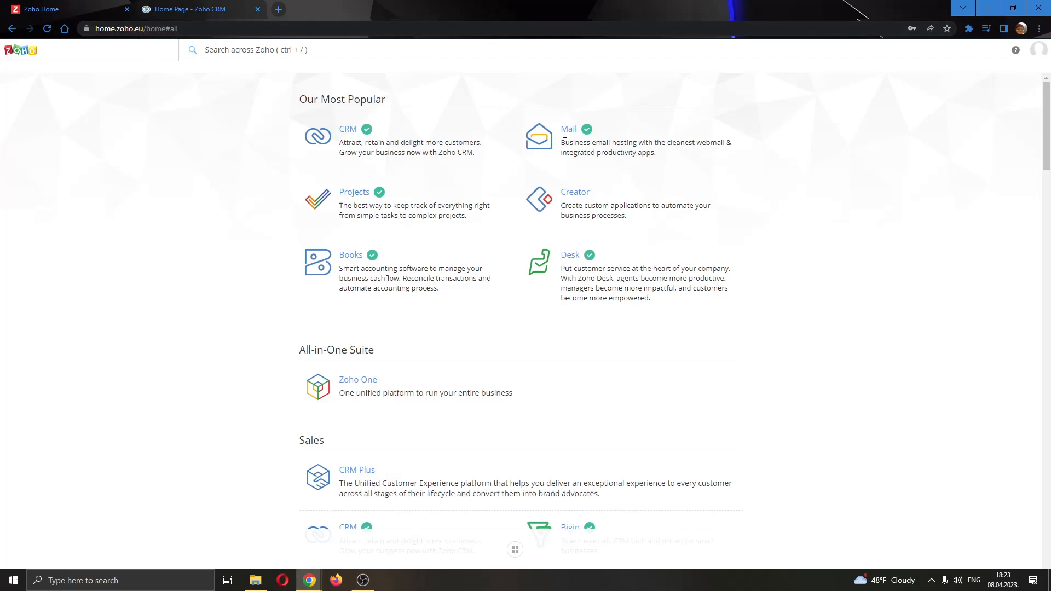
mouse_move(487, 166)
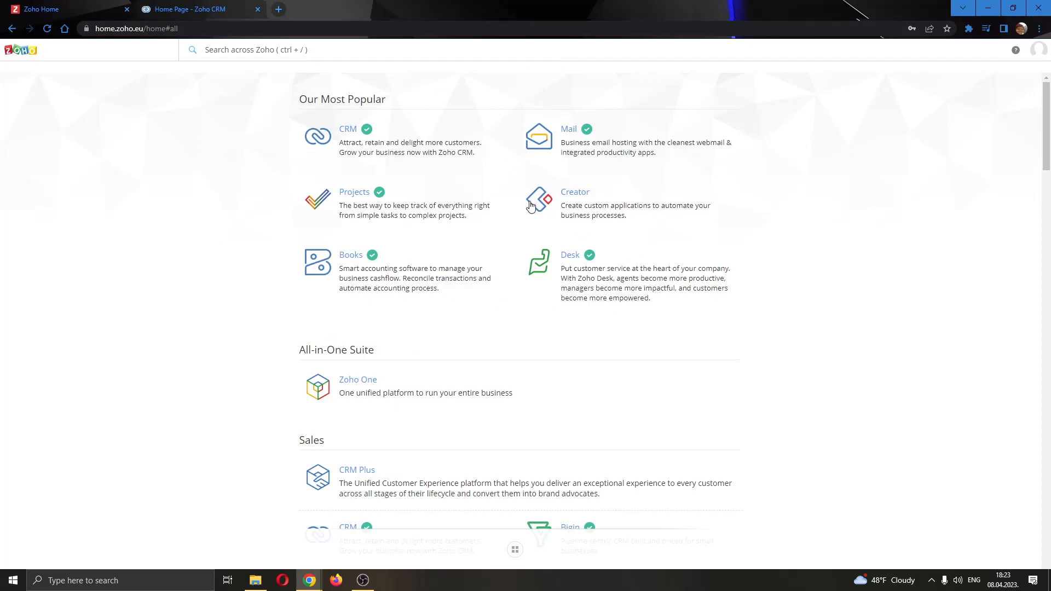
mouse_move(486, 148)
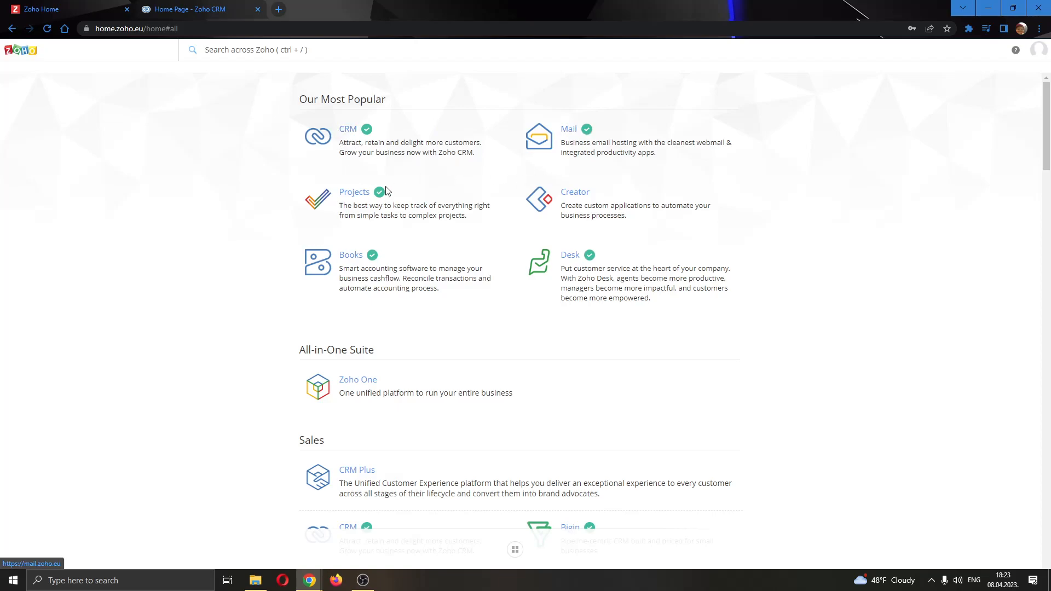
mouse_move(535, 145)
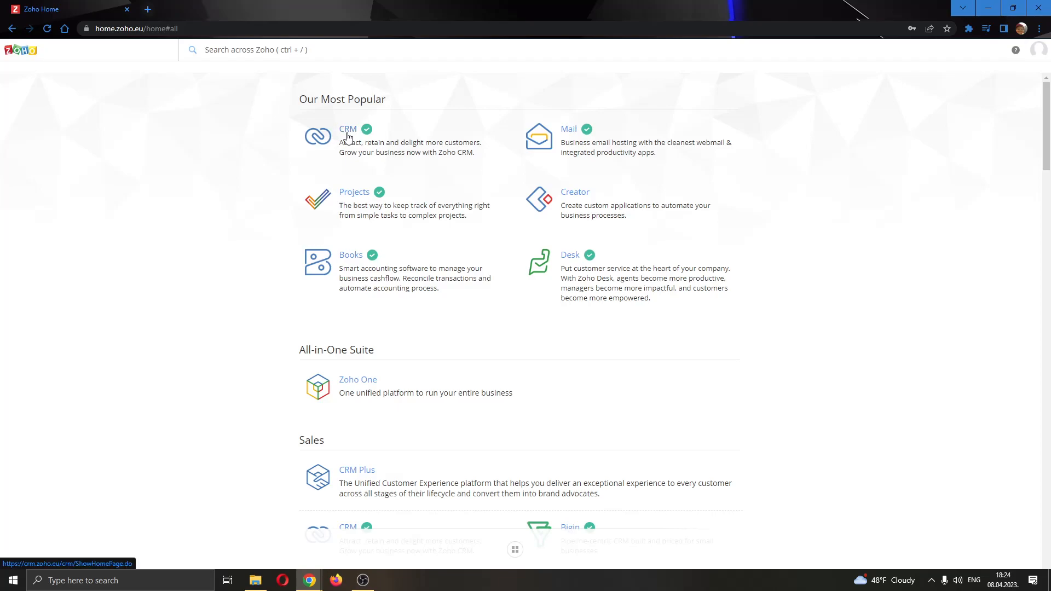
Step: Launch Zoho CRM from the Our Most Popular apps list in Zoho Home
left_click(347, 129)
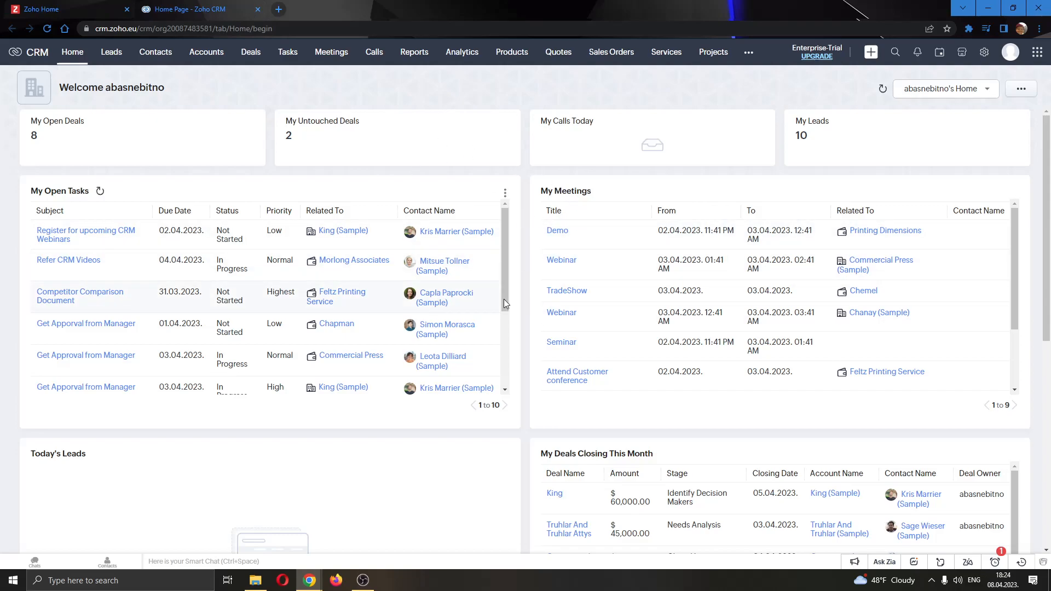
mouse_move(25, 46)
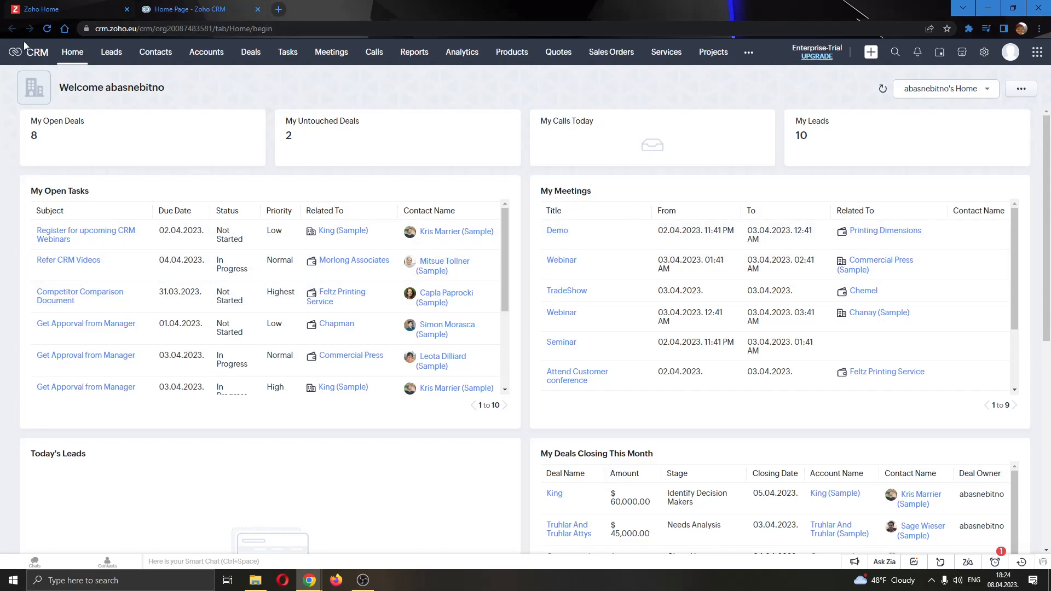
mouse_move(557, 52)
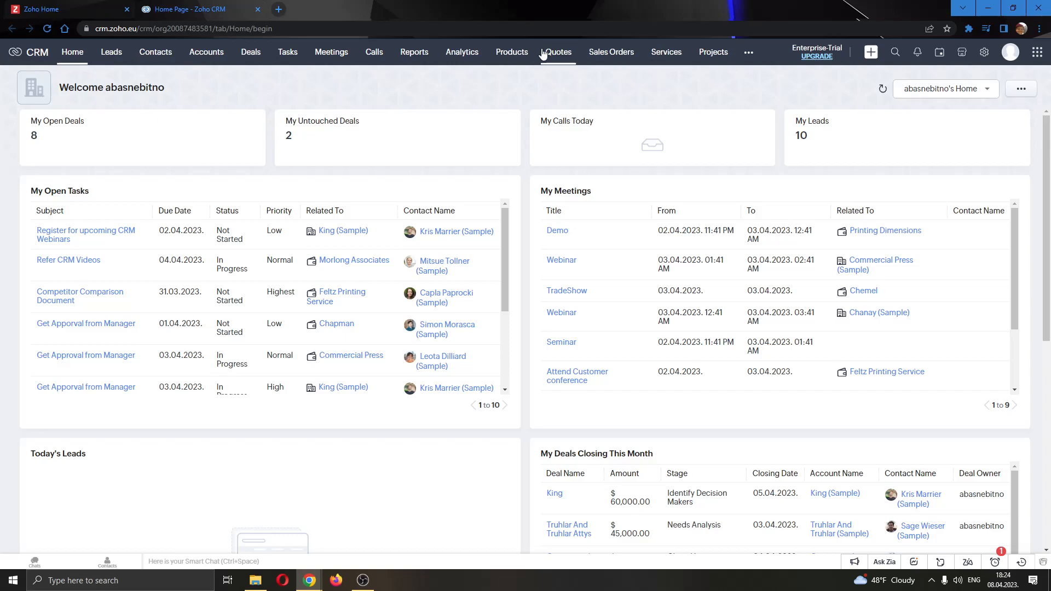
mouse_move(870, 51)
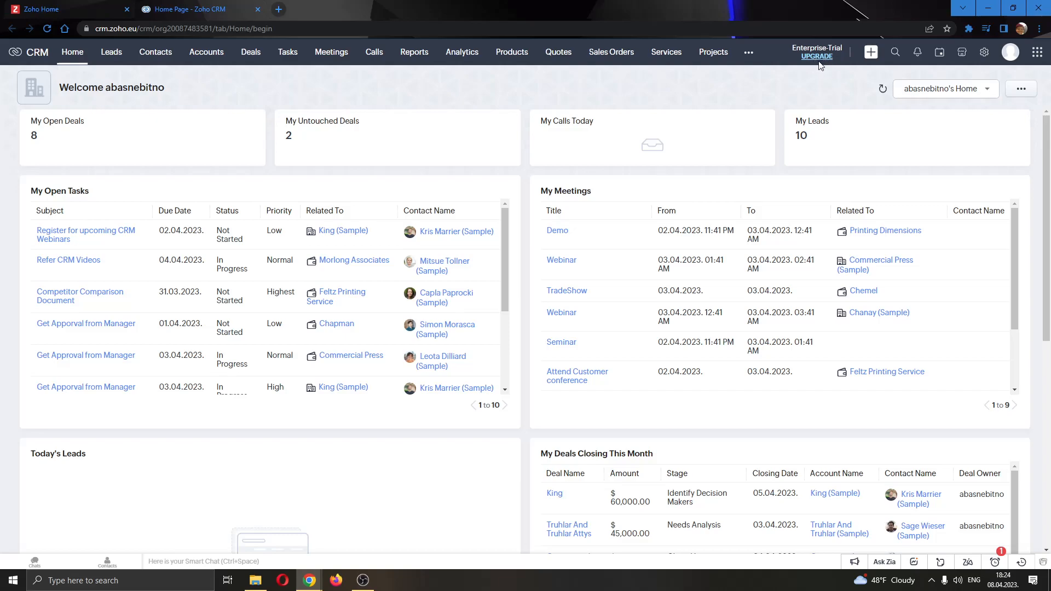
Step: Open the Zoho Store subscription plans via the Upgrade link beside Enterprise-Trial
left_click(815, 57)
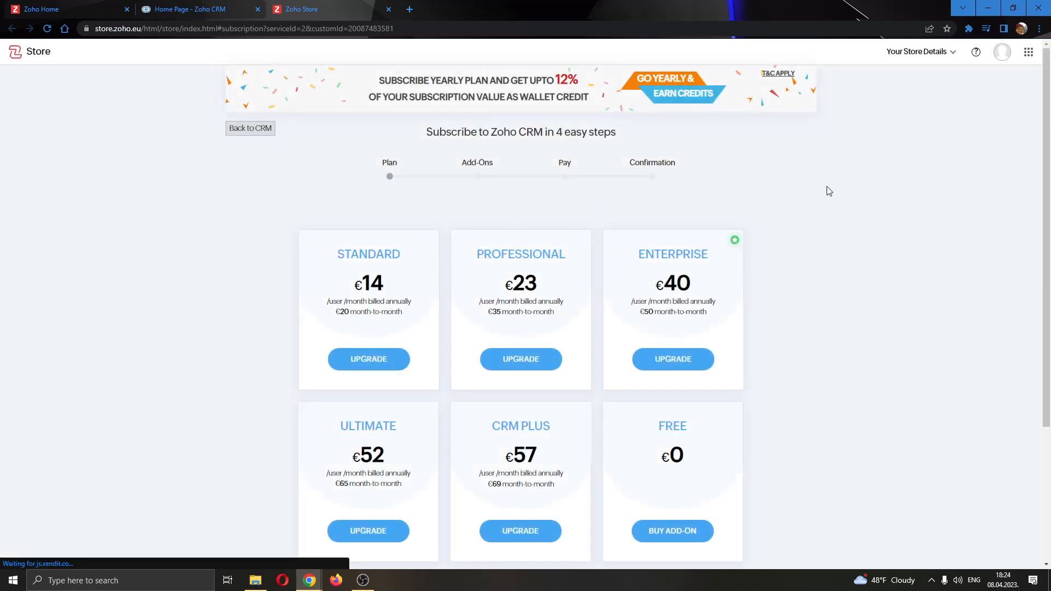
Step: Review the Zoho CRM plan cards, then return to the CRM home dashboard tab
scroll("down", 3)
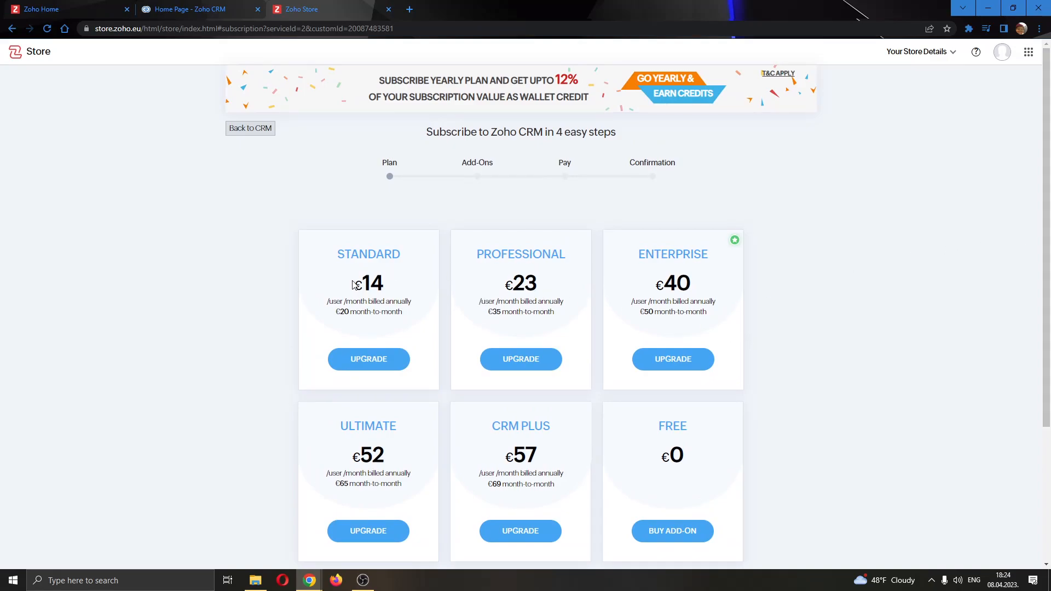
scroll("down", 3)
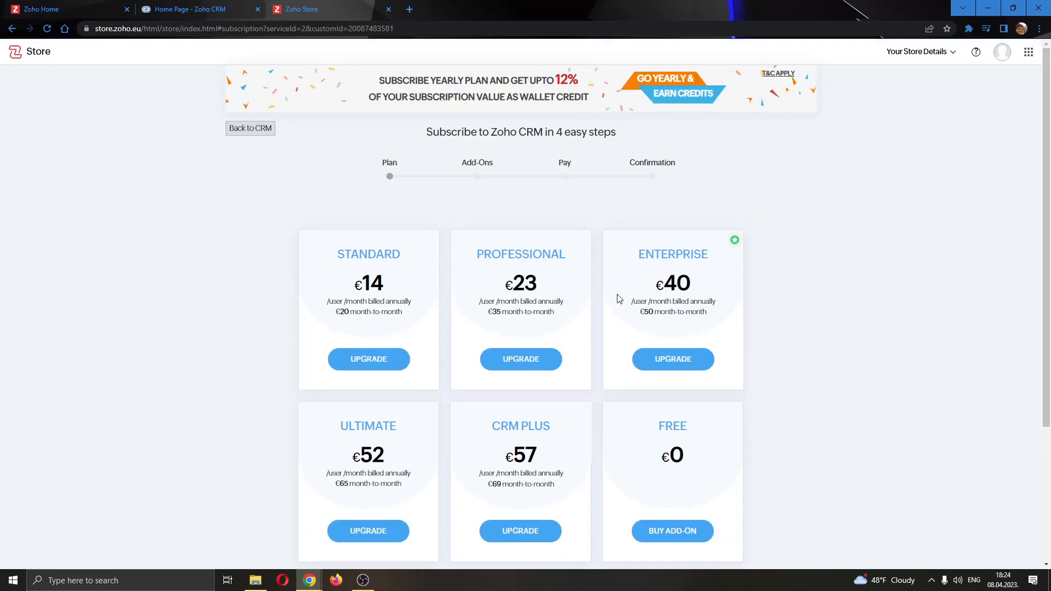
mouse_move(669, 197)
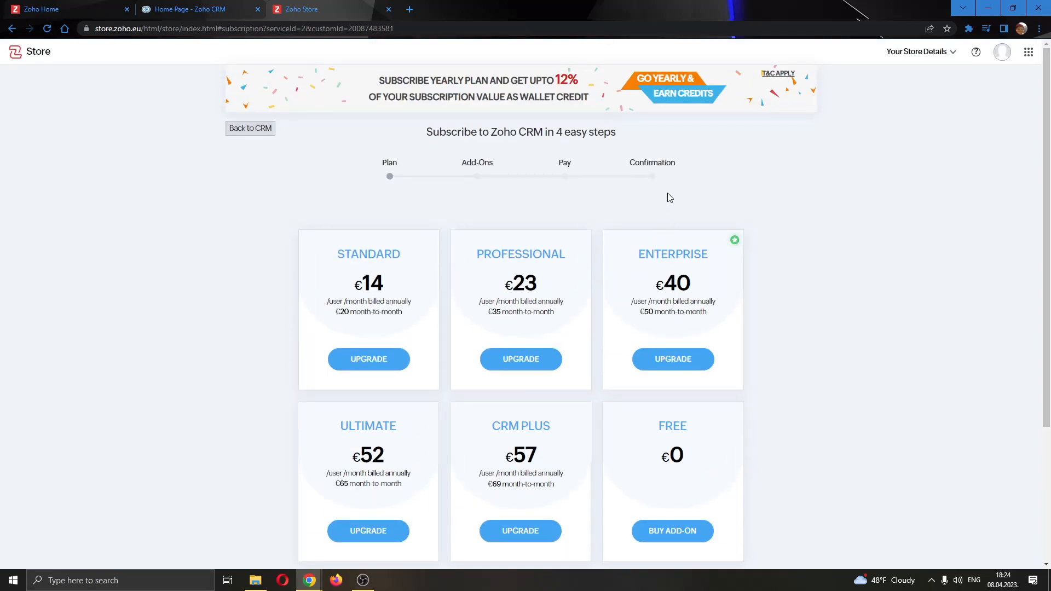
double_click(934, 52)
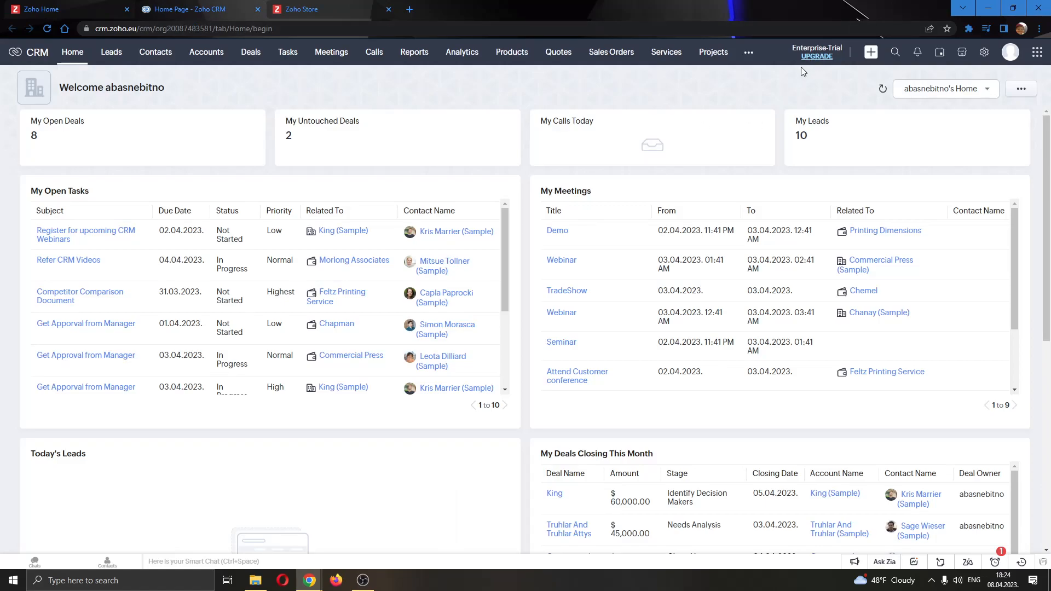
mouse_move(843, 52)
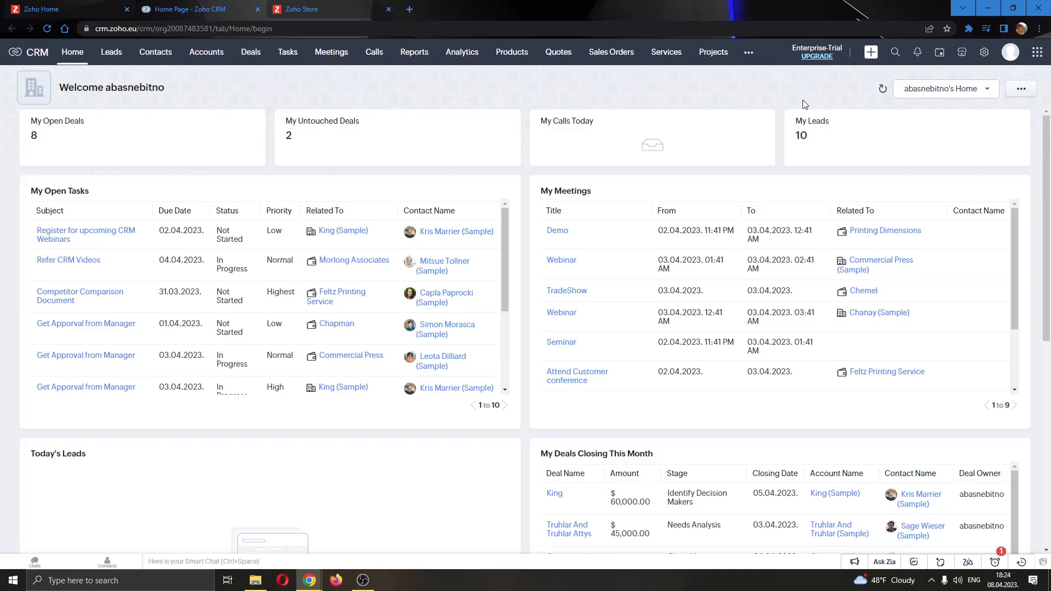
mouse_move(820, 56)
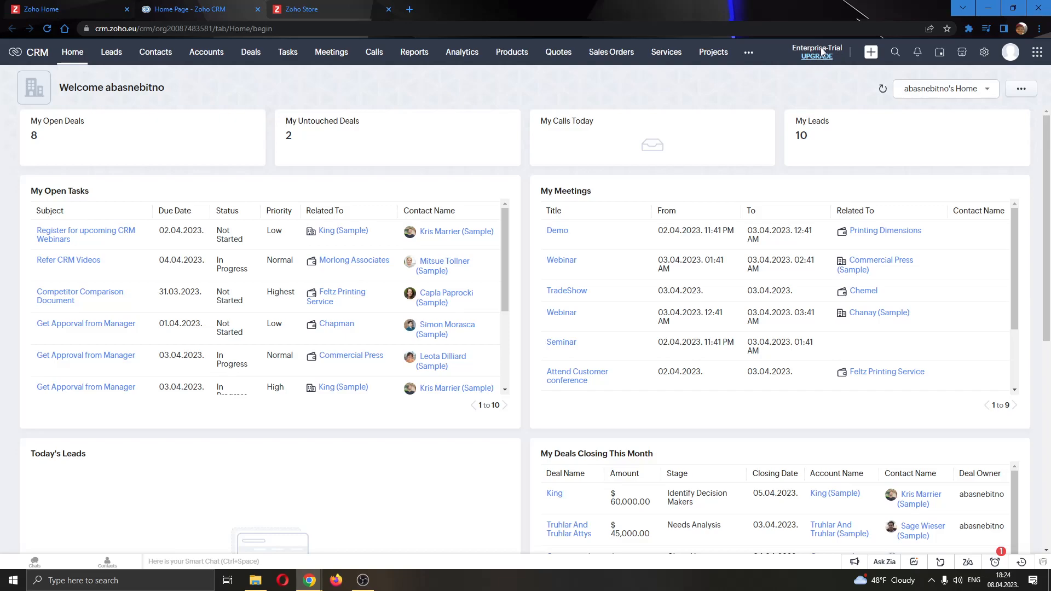
mouse_move(782, 57)
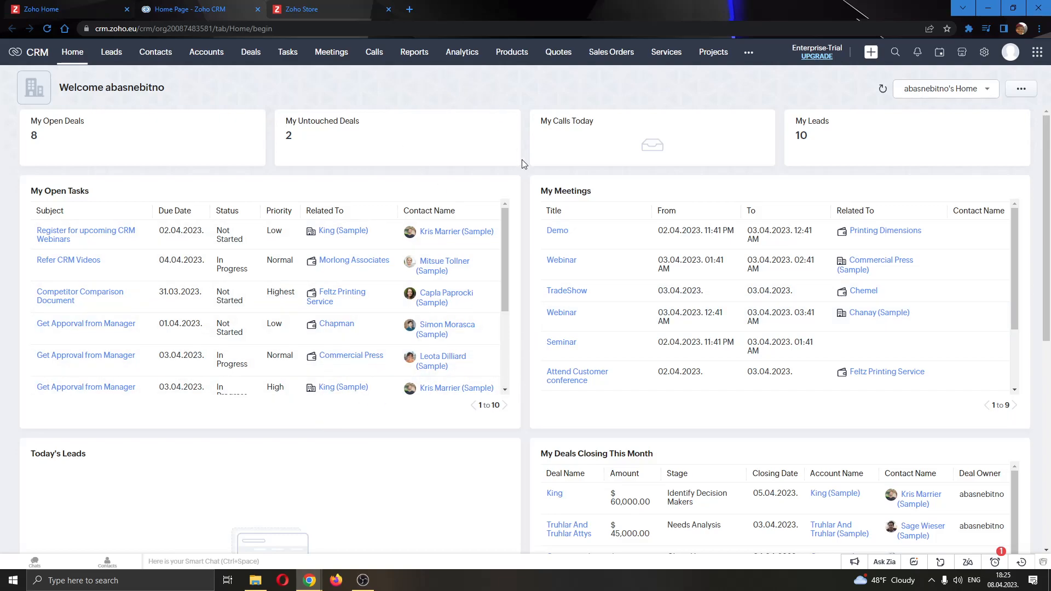
mouse_move(535, 174)
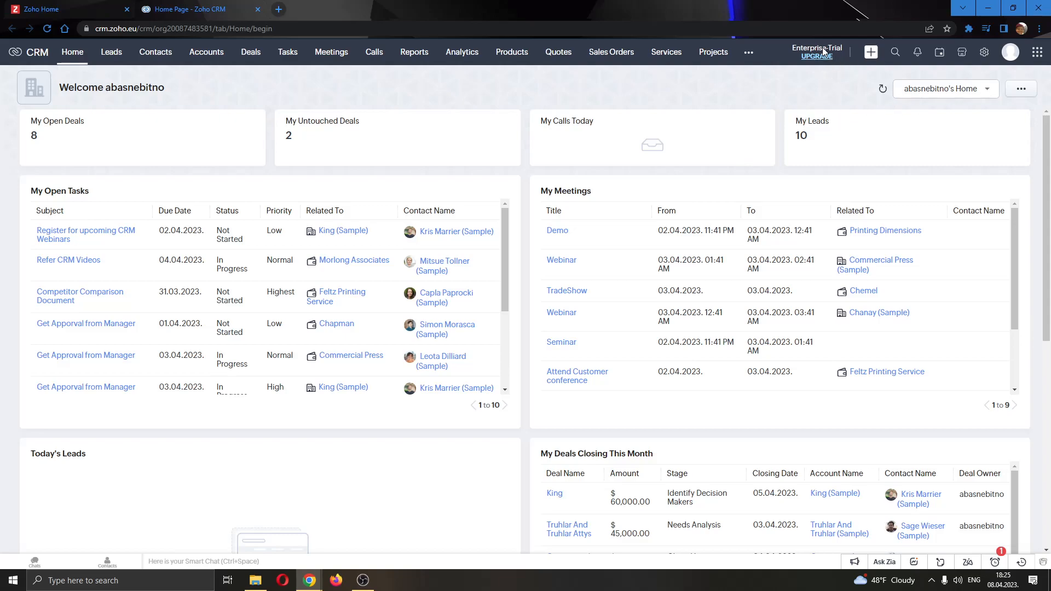
mouse_move(858, 67)
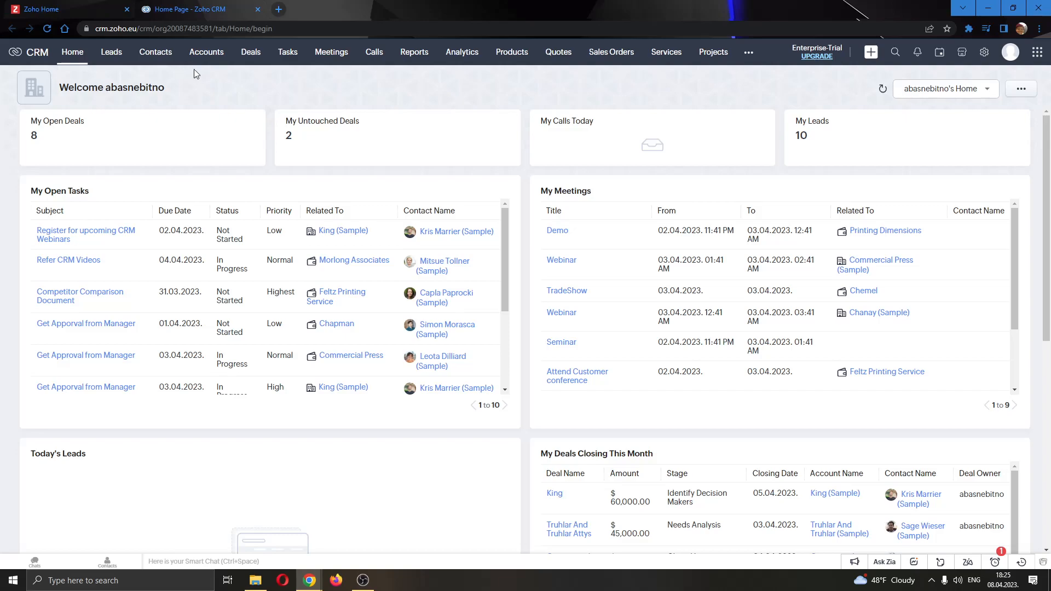
Step: Switch back to the Zoho Home apps page tab
left_click(64, 9)
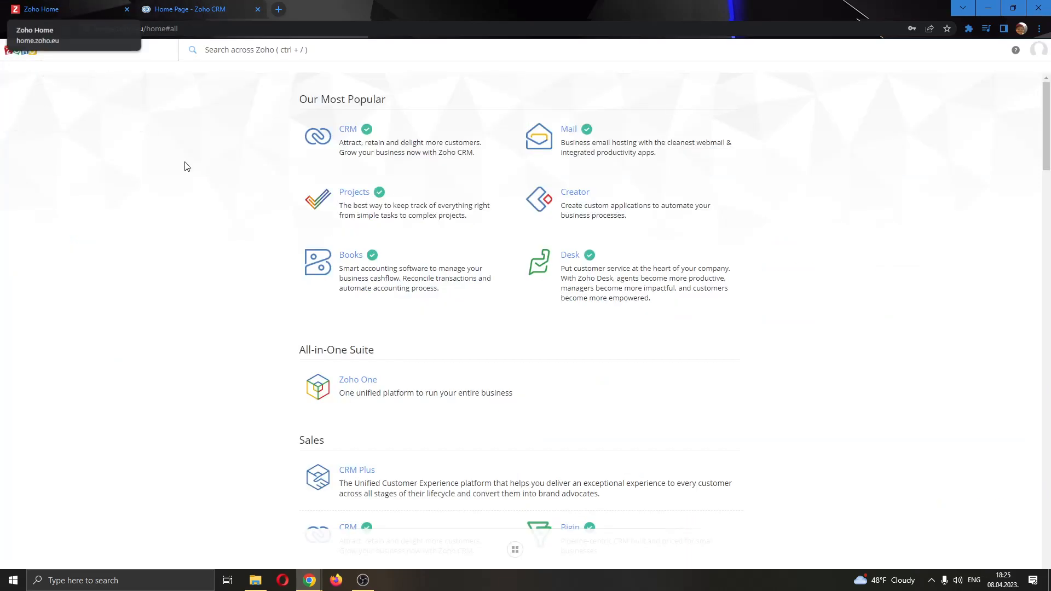
mouse_move(231, 191)
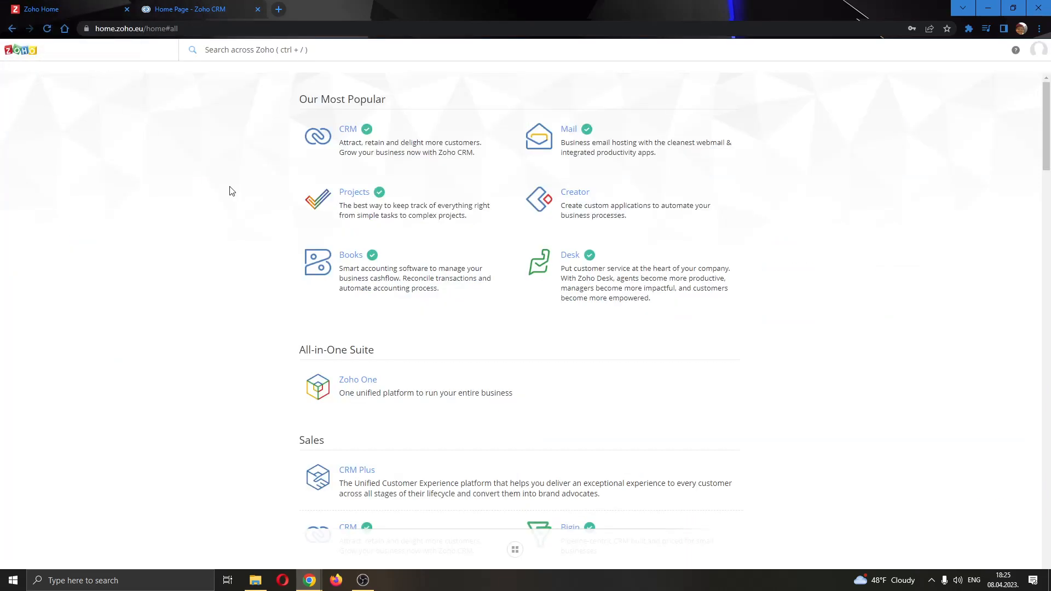